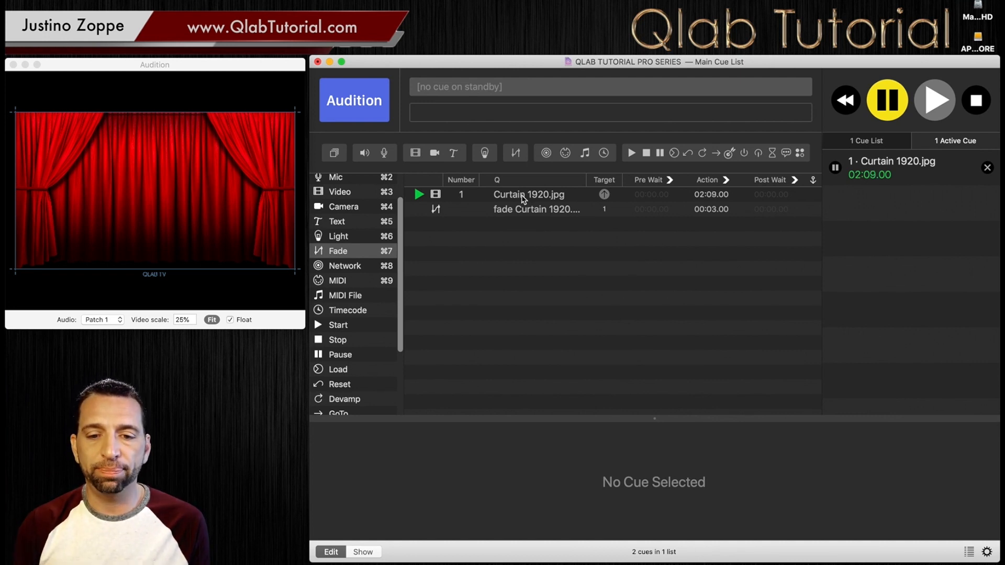
Step: Select the fade Curtain 1920.jpg cue to show its Geometry settings at 100% opacity
left_click(536, 210)
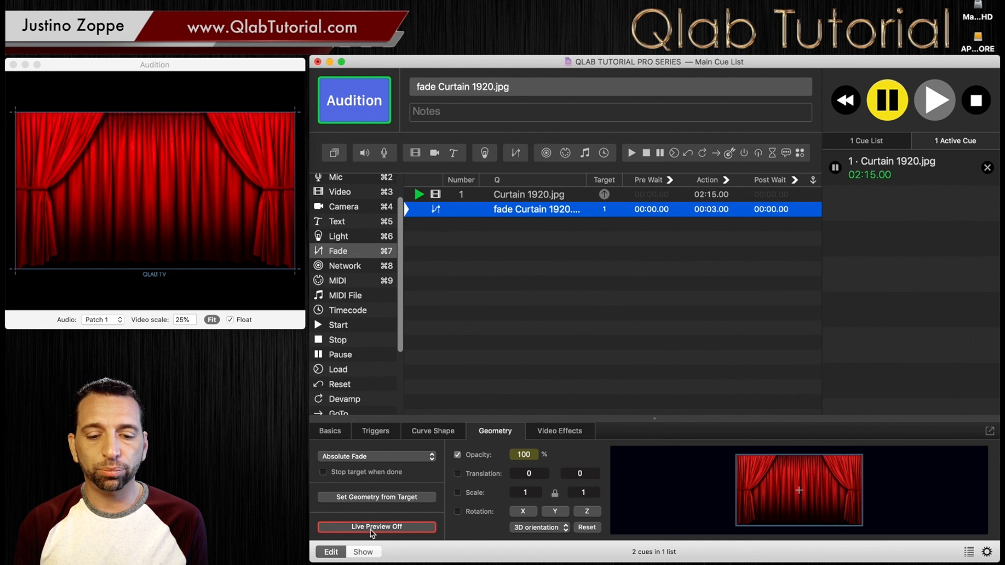
Step: Switch Live Preview on so the fade's opacity change shows in the Audition window
left_click(376, 527)
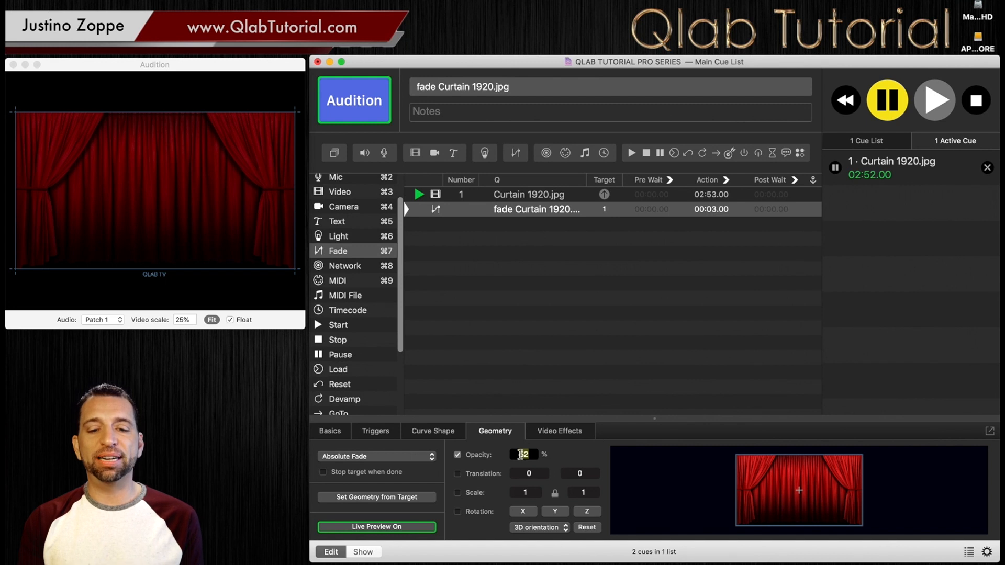
Step: Stop all cues, restart the Curtain 1920.jpg cue, and deselect the fade cue
left_click(375, 526)
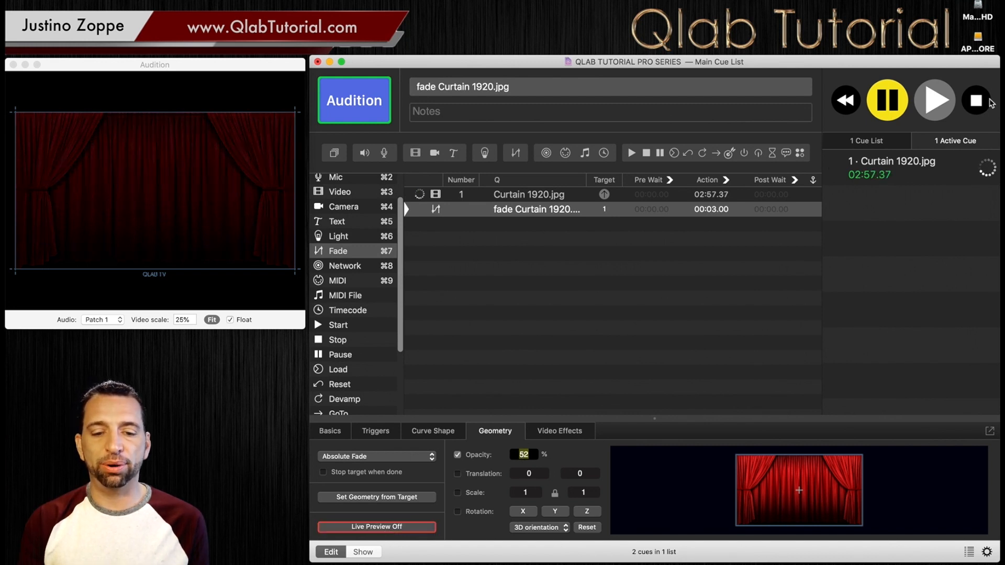
left_click(528, 195)
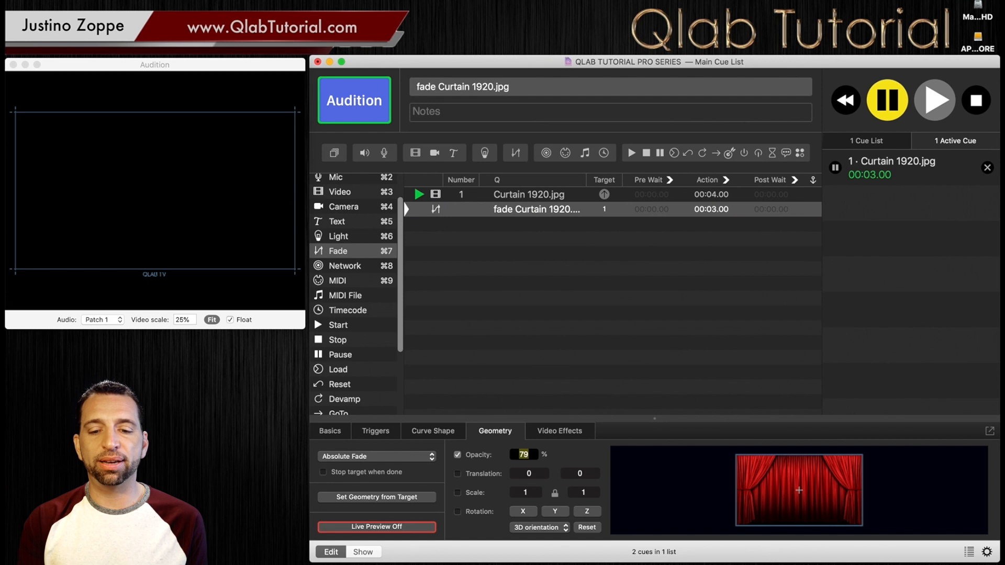
left_click(536, 209)
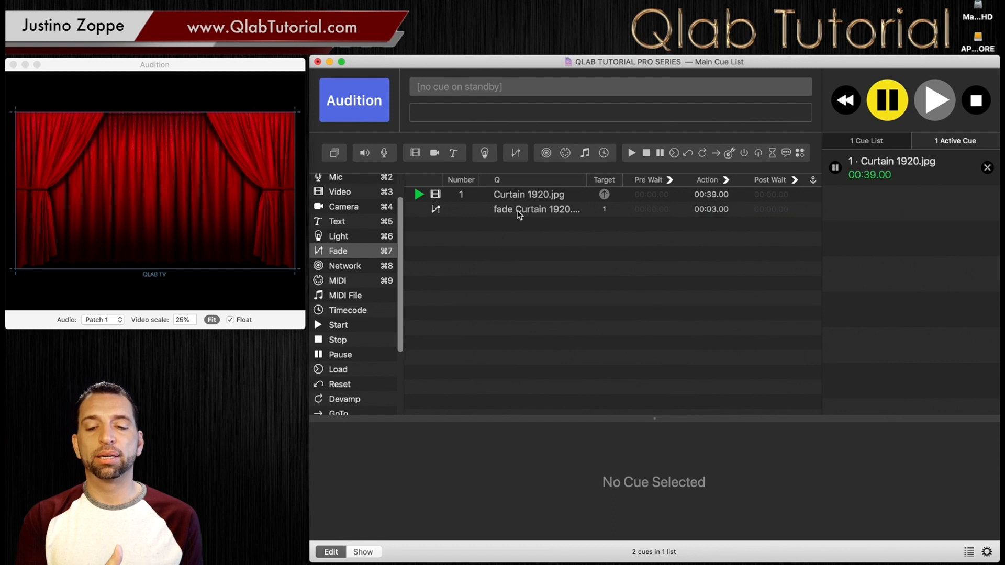
Step: Reselect the fade cue and turn Live Preview back on with opacity at 86%
left_click(536, 210)
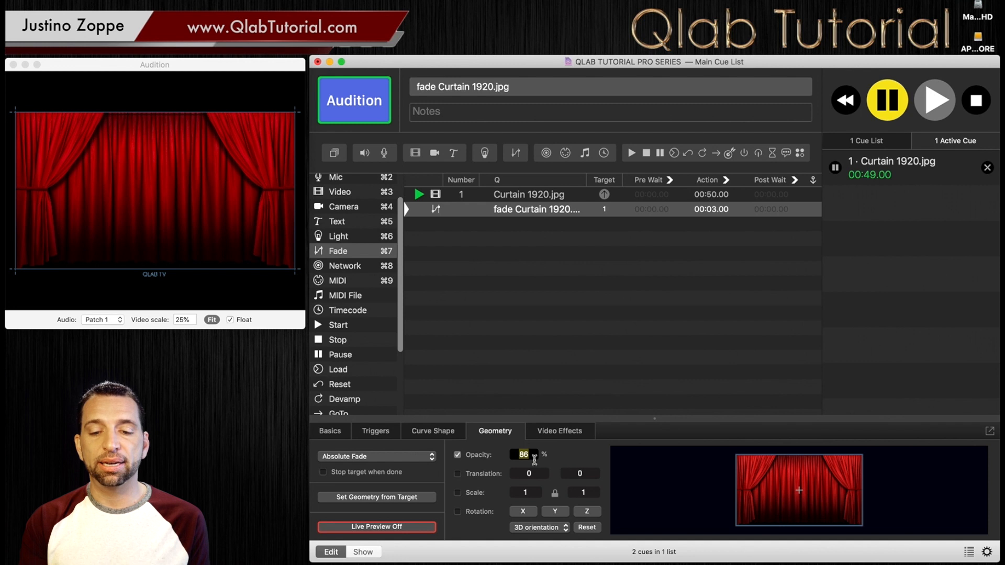
left_click(376, 527)
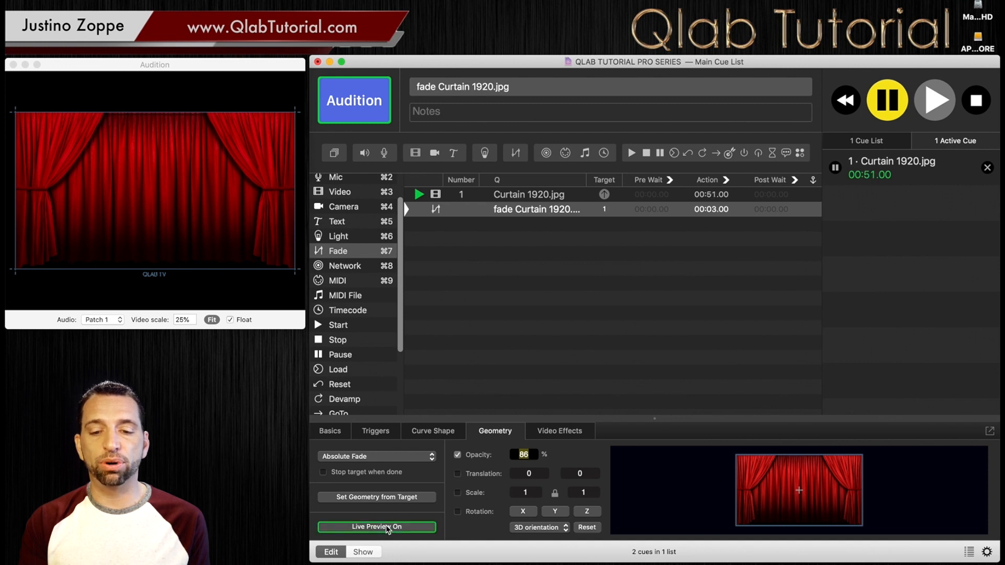